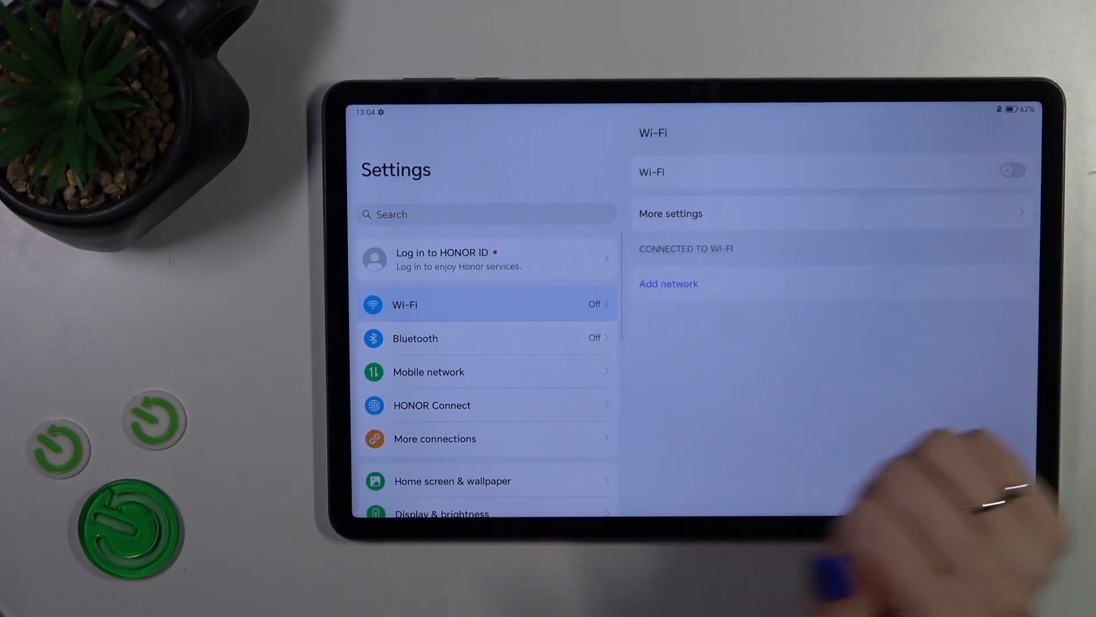
Step: Toggle Wi-Fi on, off, then on again so nearby networks are listed
left_click(1012, 170)
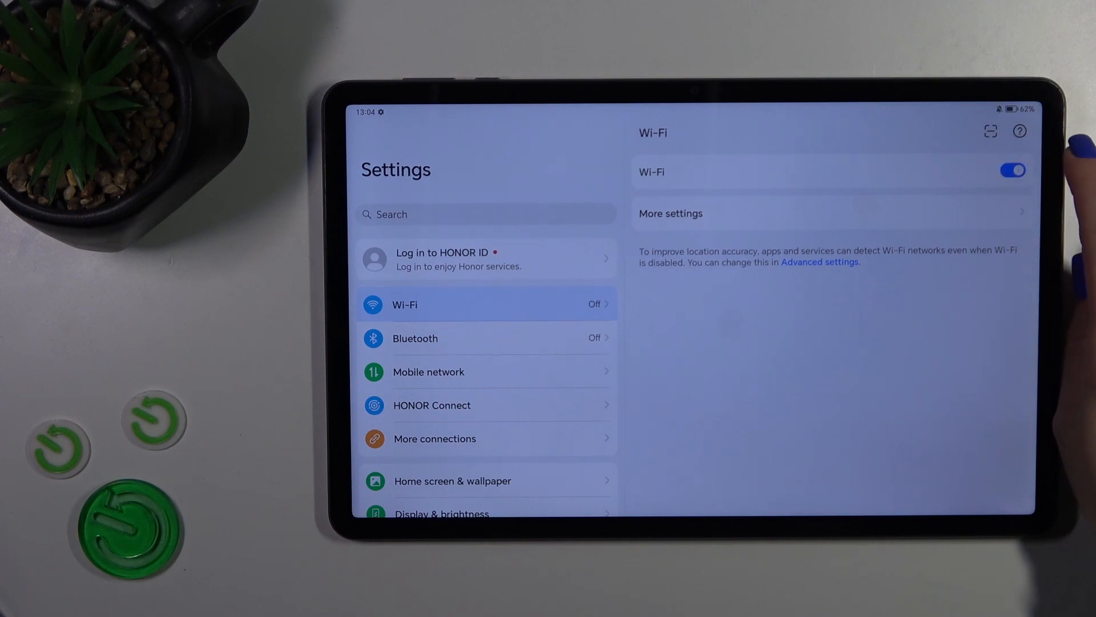
left_click(1013, 170)
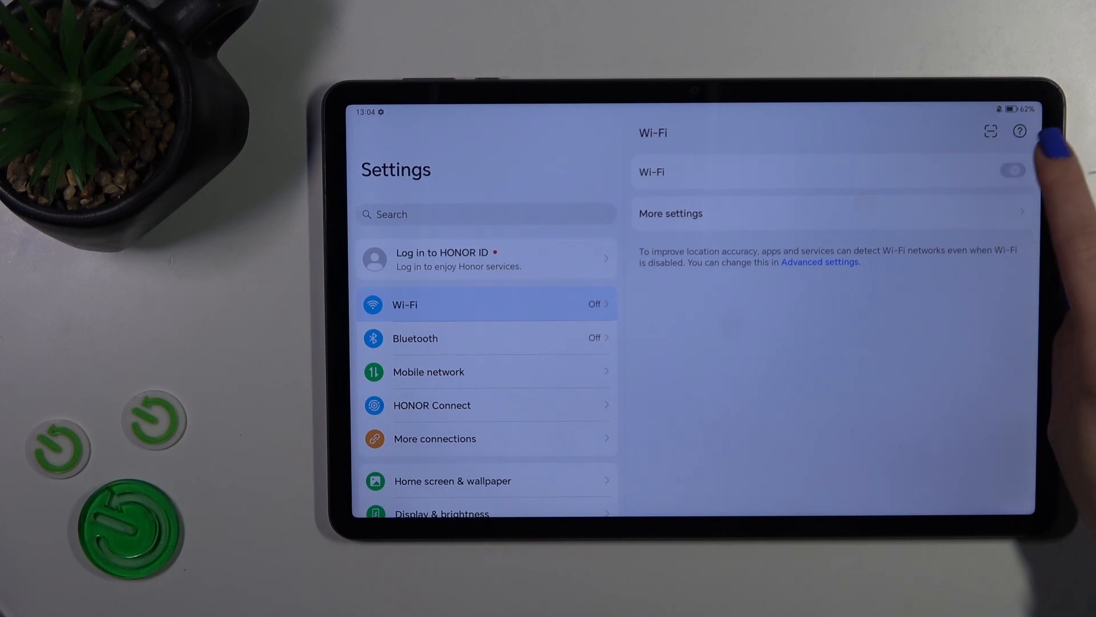
left_click(1012, 171)
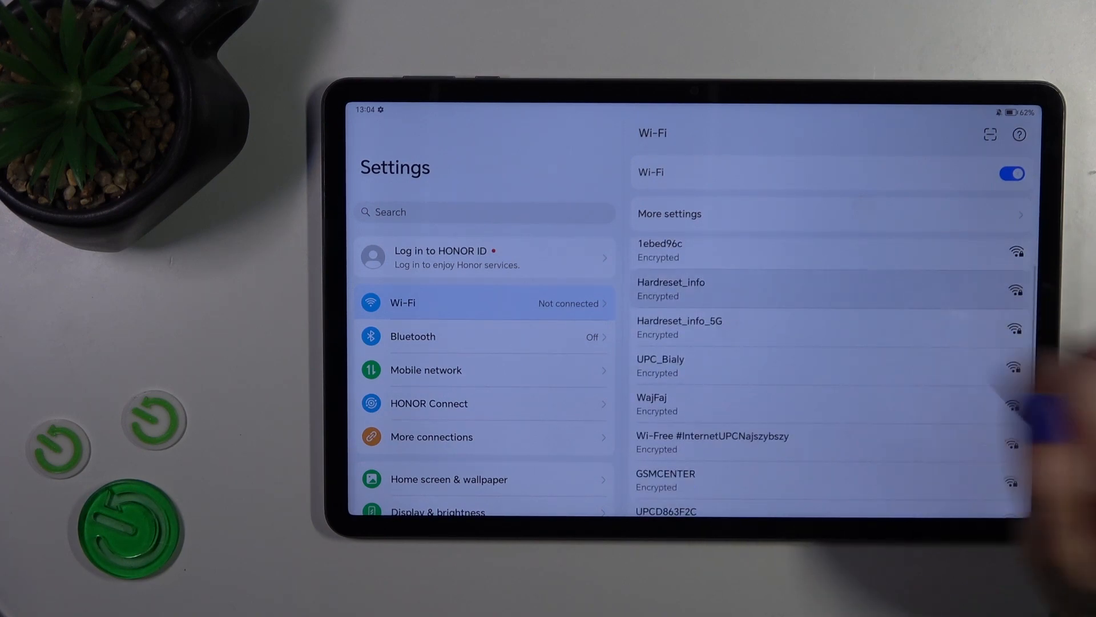
left_click(671, 286)
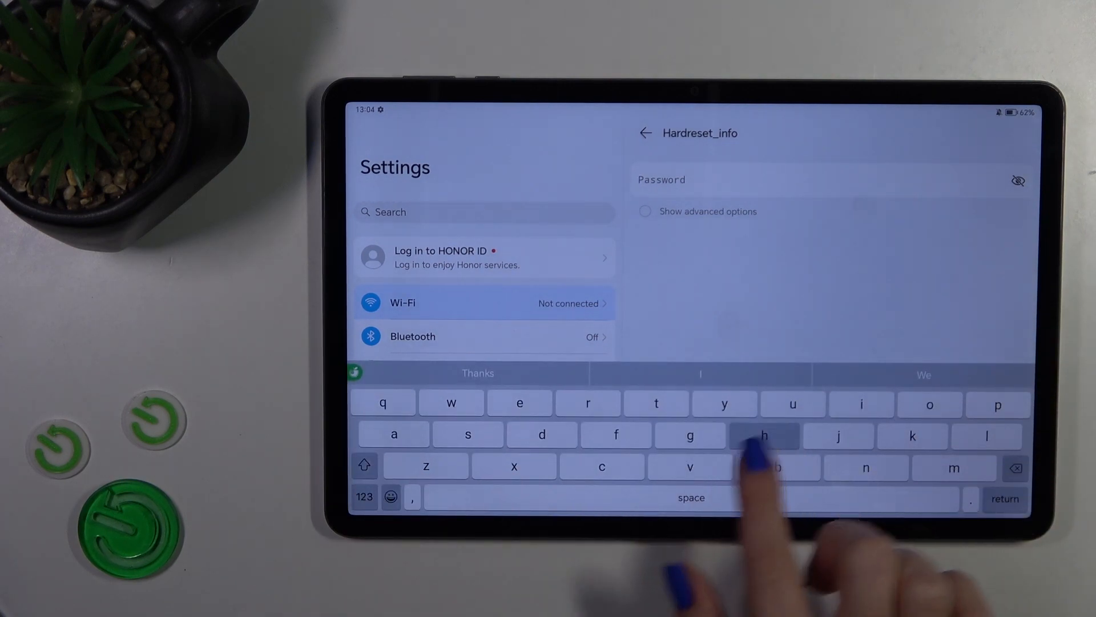
type("d")
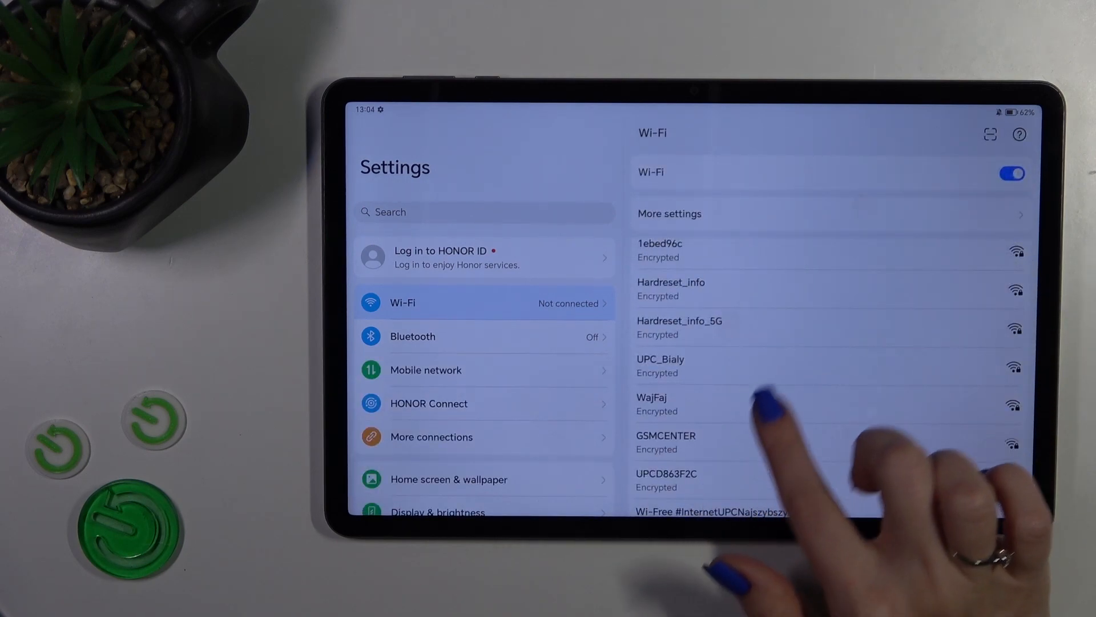
Step: Select Hardreset_info, enter its password and connect to the network
left_click(671, 286)
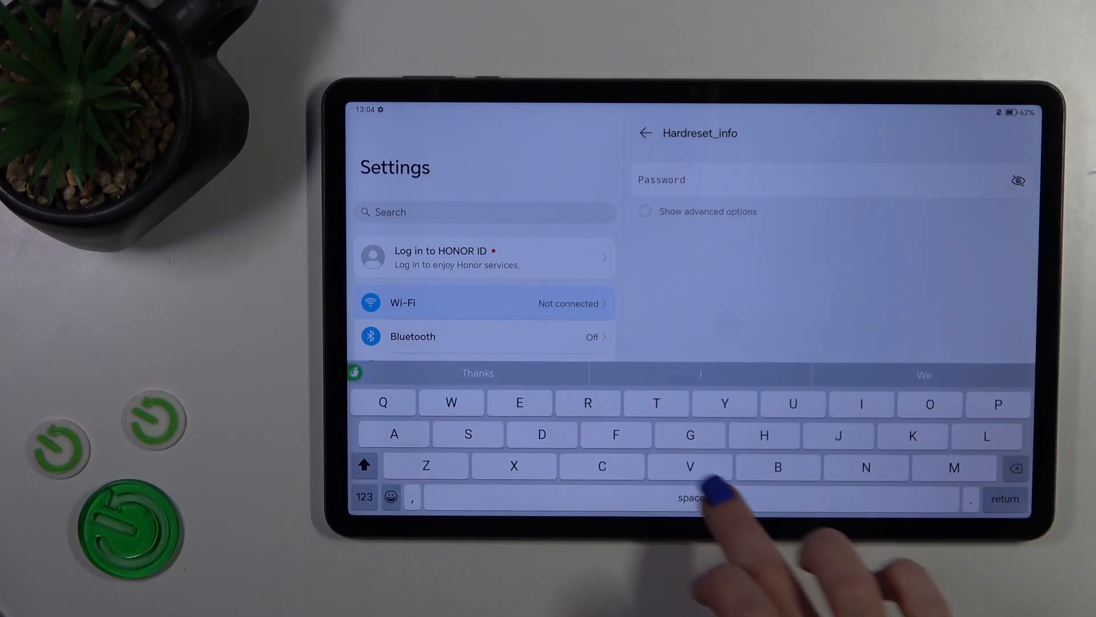
left_click(541, 434)
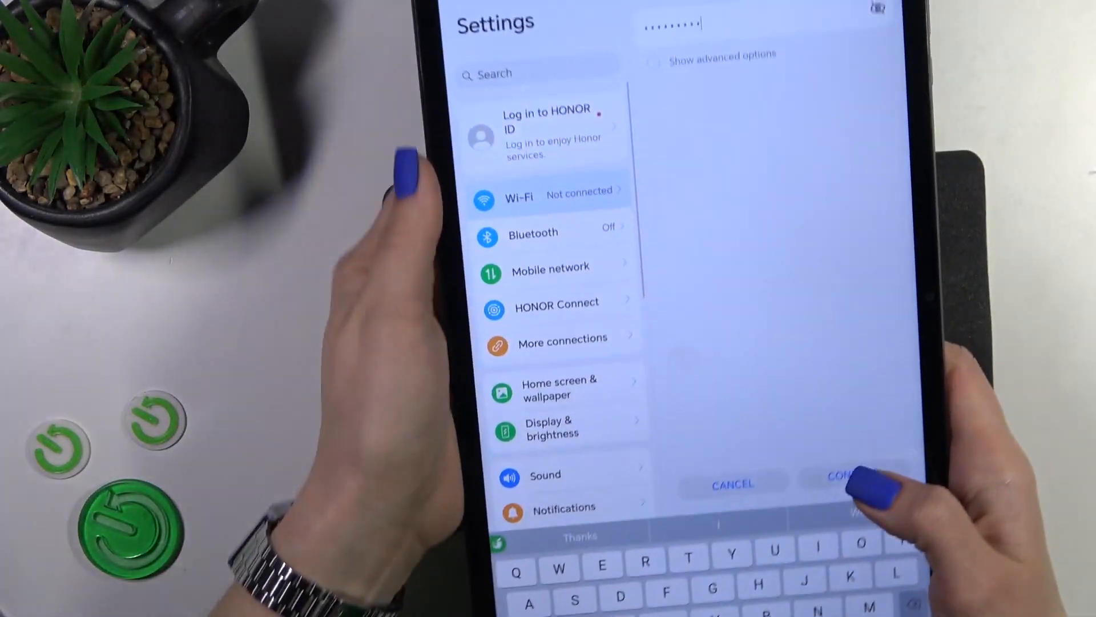
left_click(854, 482)
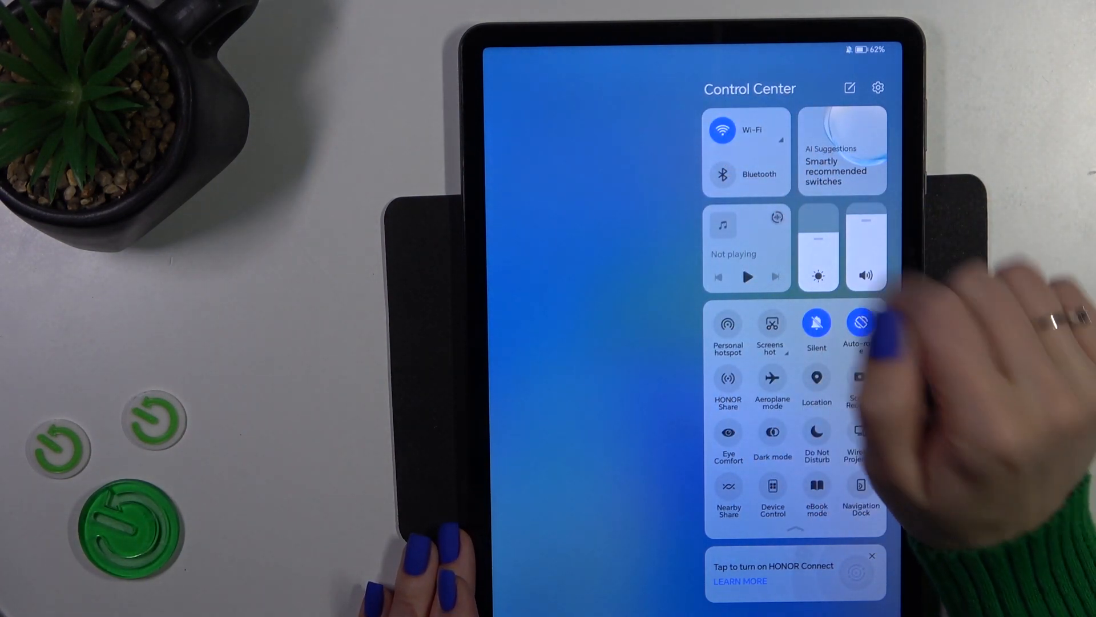
Step: Open the full Wi-Fi settings page from the Control Center Wi-Fi tile
left_click(753, 129)
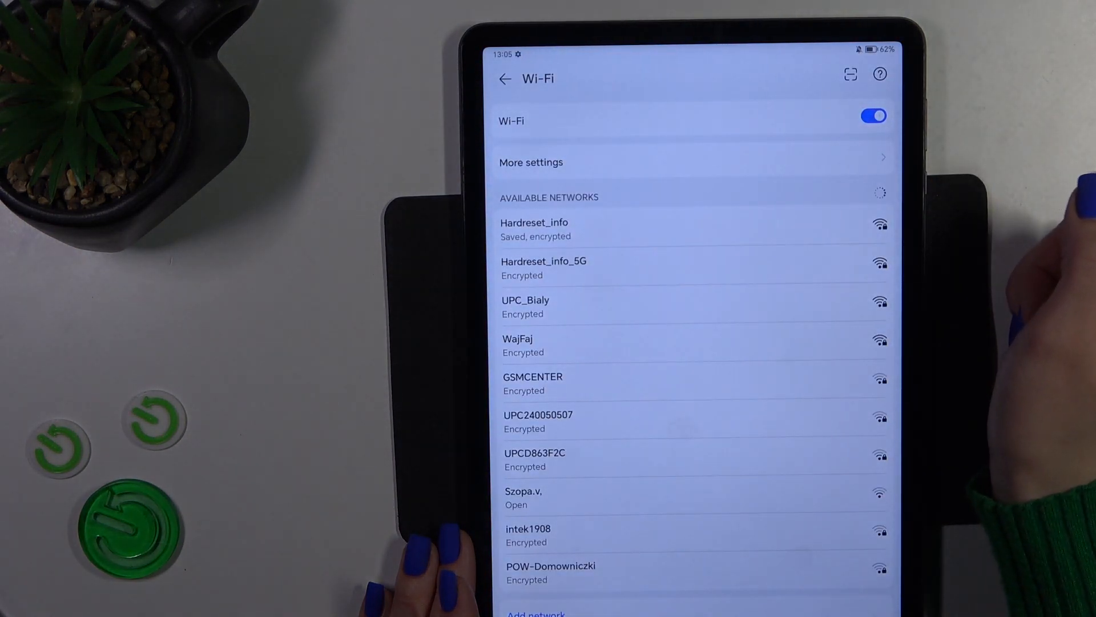